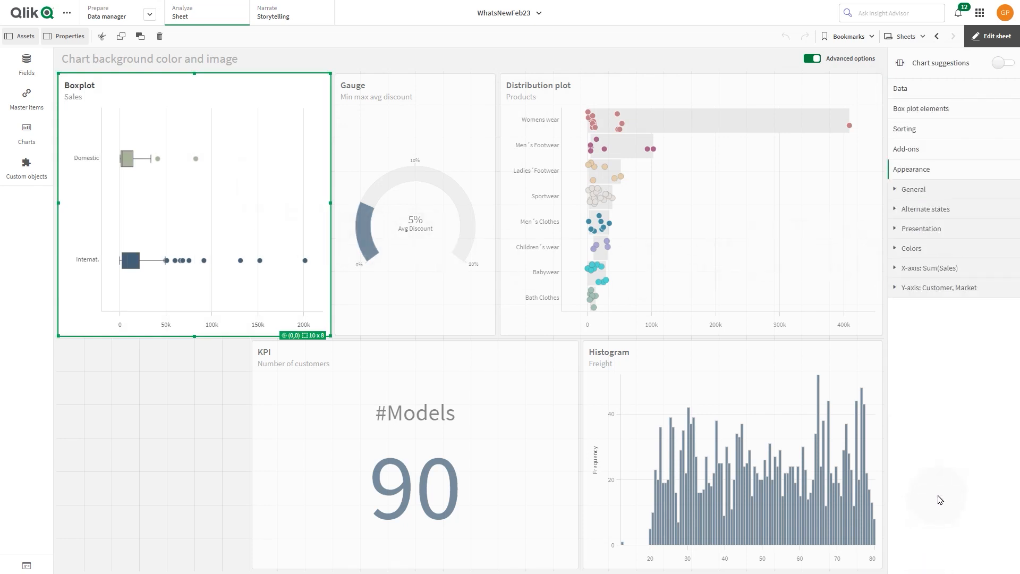
Step: Bring up the colour picker for the boxplot's background colour in Styling
{"action": "left_click", "coordinate": [920, 228]}
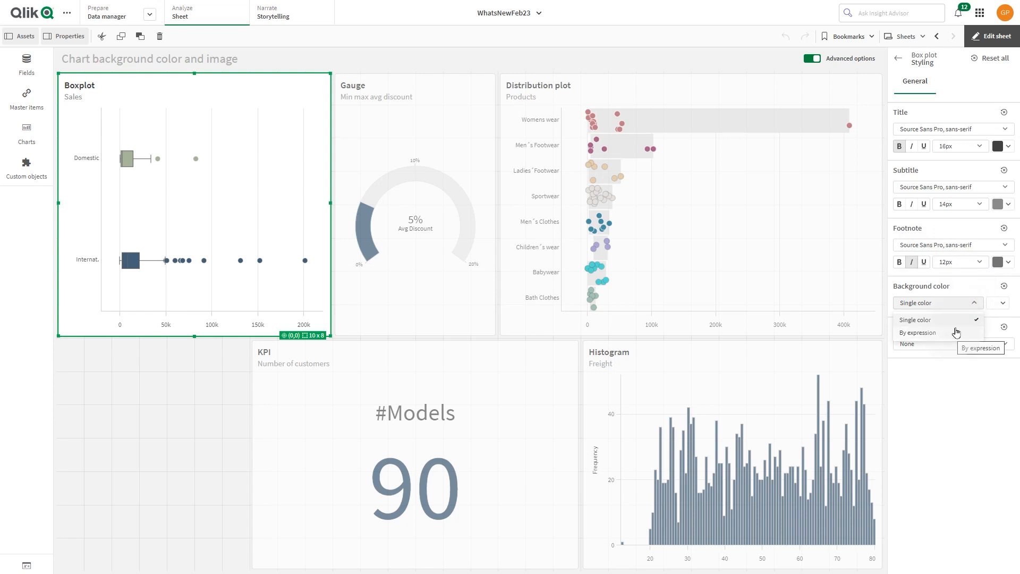
{"action": "left_click", "coordinate": [999, 305]}
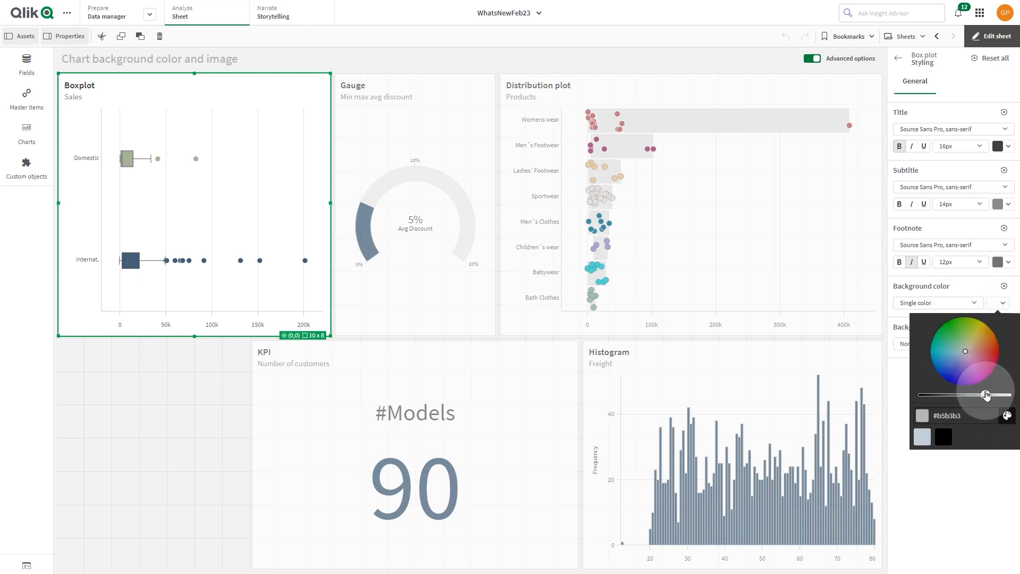
Step: Apply a pale grey-blue (#c4cdda) as the boxplot's single background colour
{"action": "left_click_drag", "start_coordinate": [986, 395], "coordinate": [993, 395]}
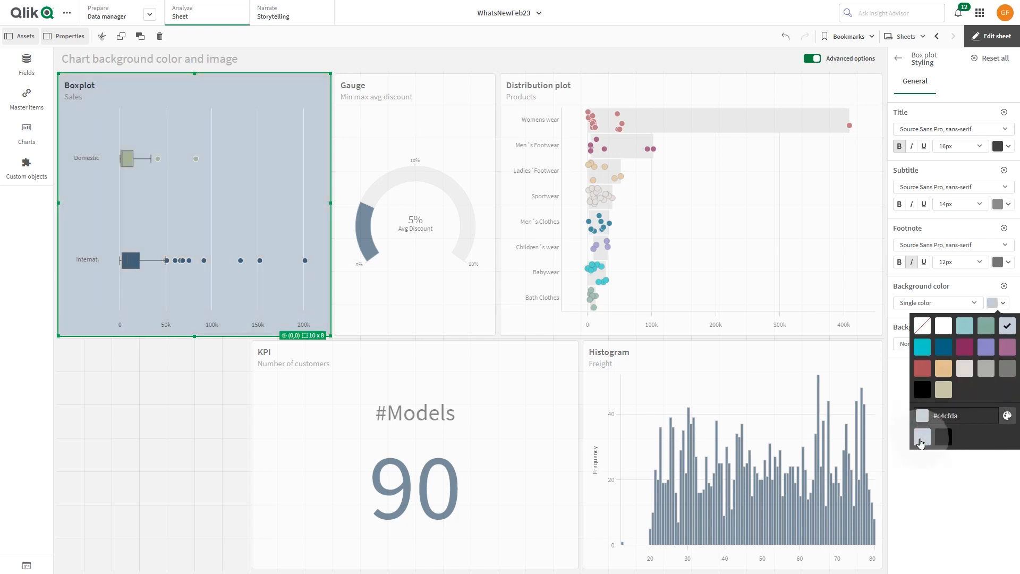
{"action": "left_click", "coordinate": [922, 437]}
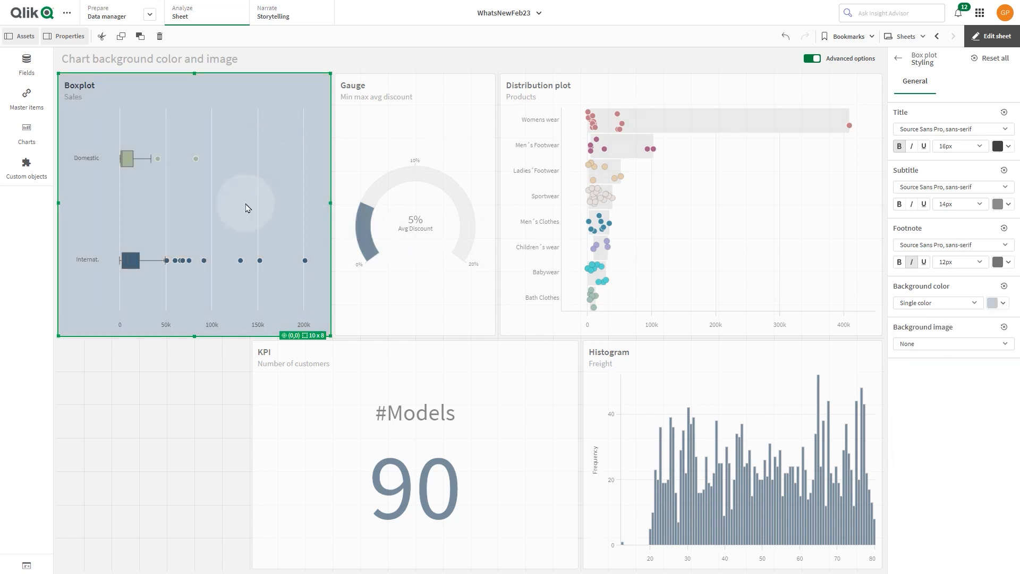
{"action": "mouse_move", "coordinate": [422, 281]}
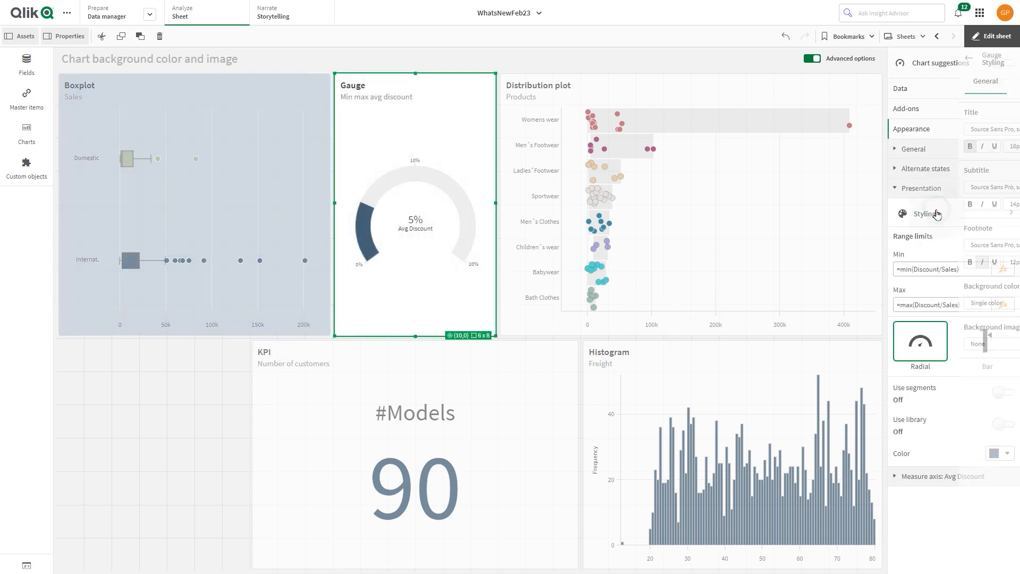
Step: Drive the gauge background by the expression =argb(220,rand()*220,rand()*220,rand()*220), giving green
{"action": "left_click", "coordinate": [918, 213]}
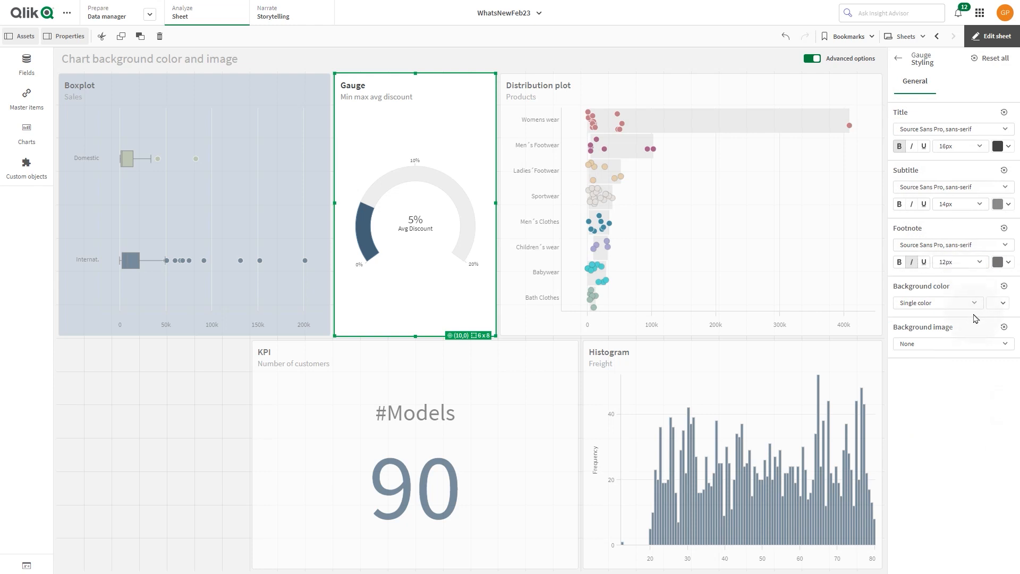
{"action": "left_click", "coordinate": [937, 303]}
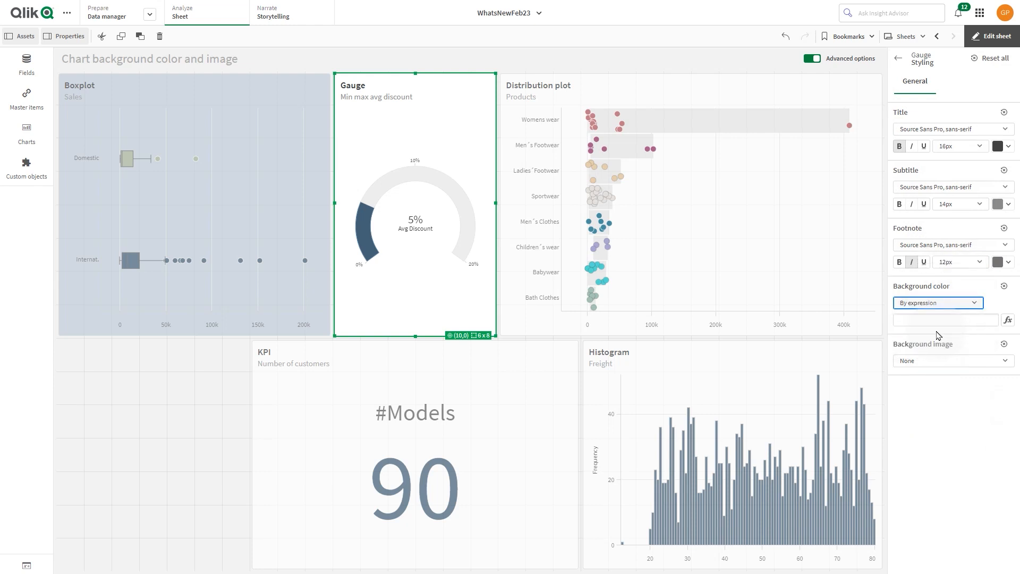
{"action": "left_click", "coordinate": [1007, 320]}
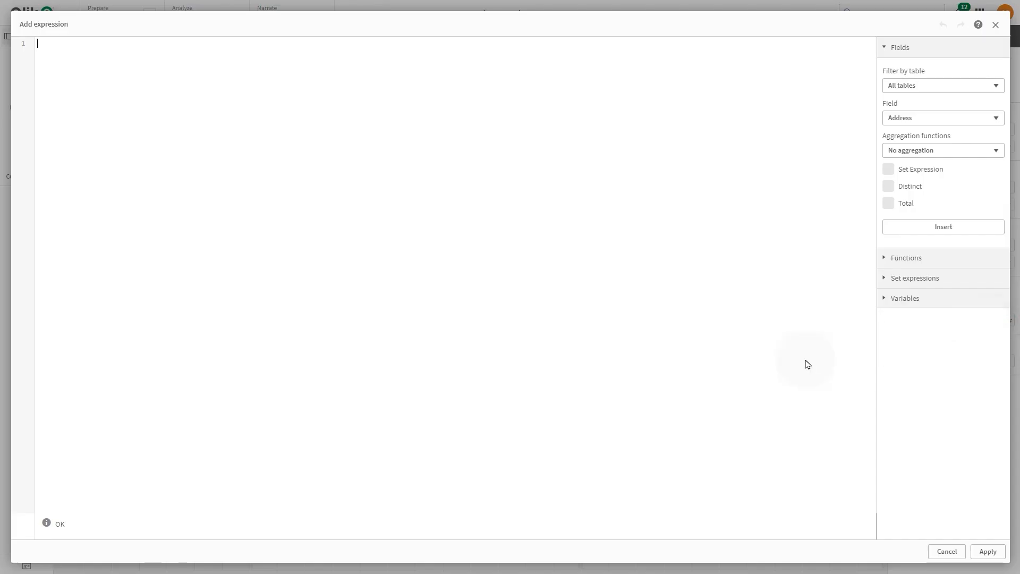
{"action": "type", "text": "=argb(220,rand()*220,rand()*220,rand()*220)"}
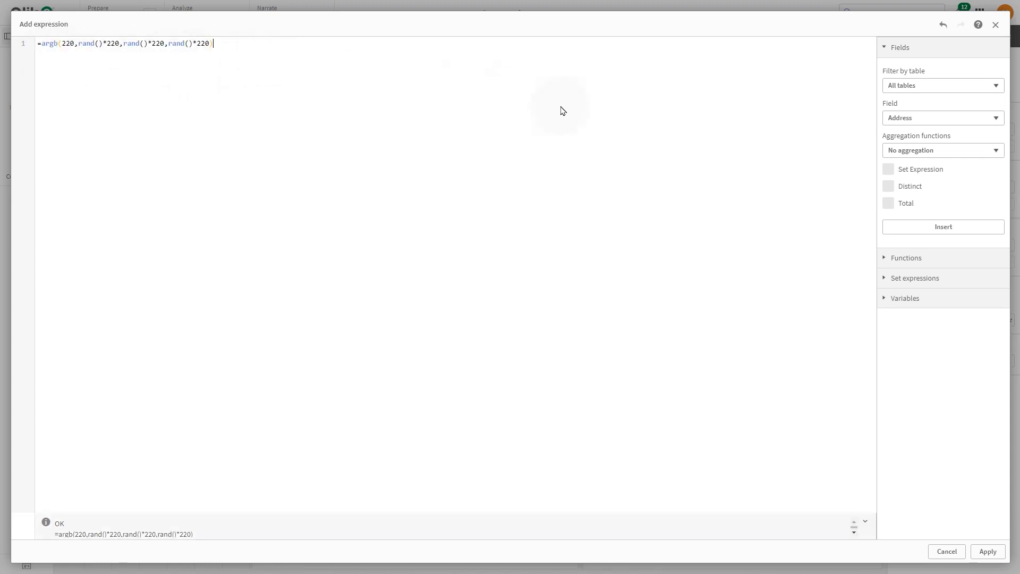
{"action": "left_click", "coordinate": [987, 551]}
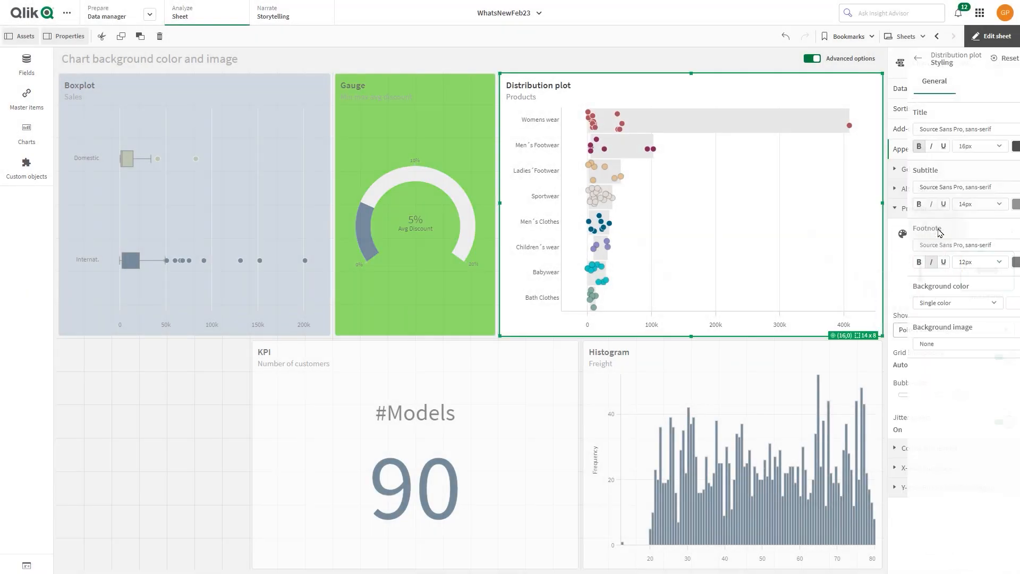
Step: Set the distribution plot background by expression =if(Sum(Sales) <100000, 'green', 'red')
{"action": "left_click", "coordinate": [956, 303]}
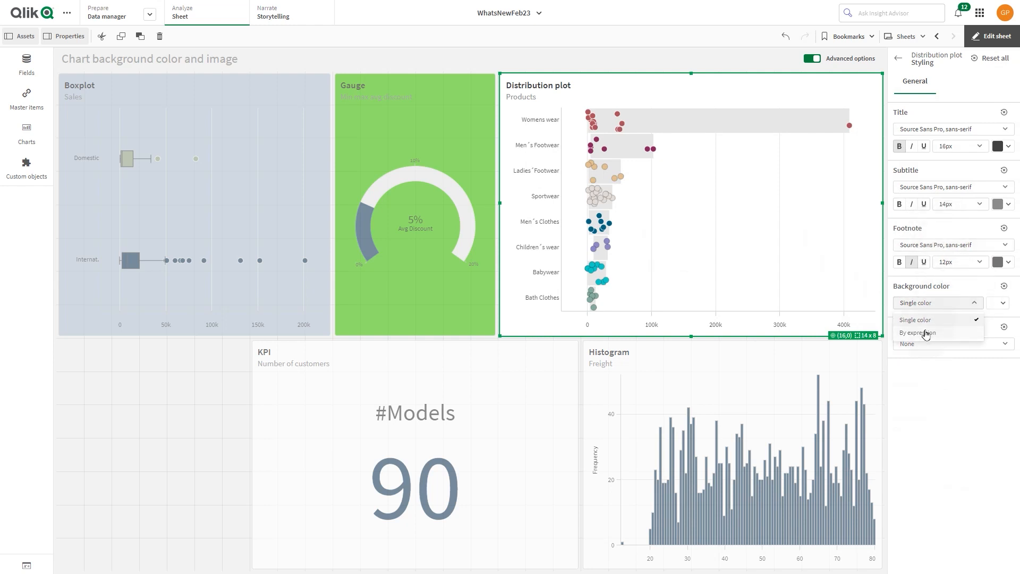
{"action": "left_click", "coordinate": [917, 333]}
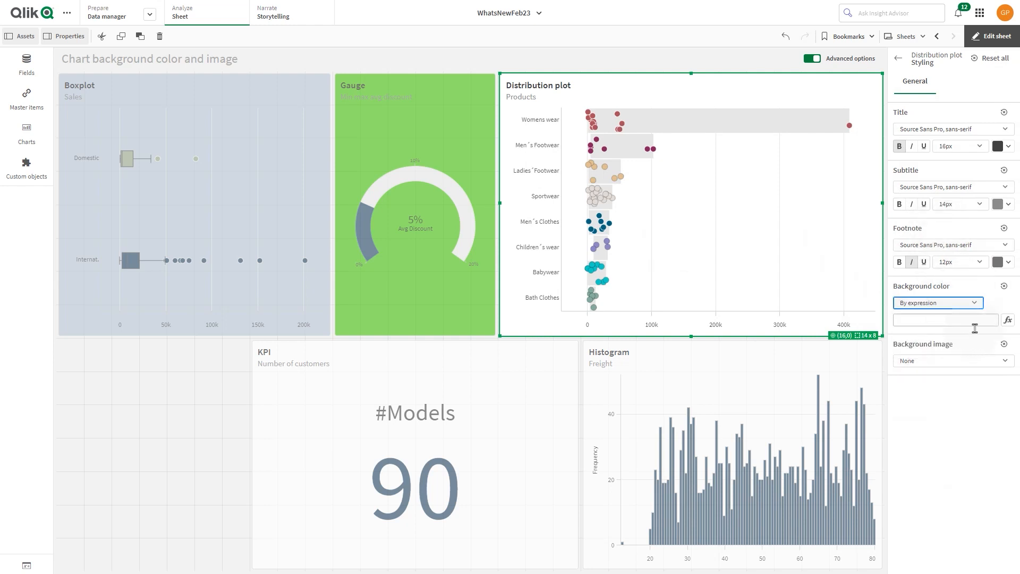
{"action": "left_click", "coordinate": [1008, 320]}
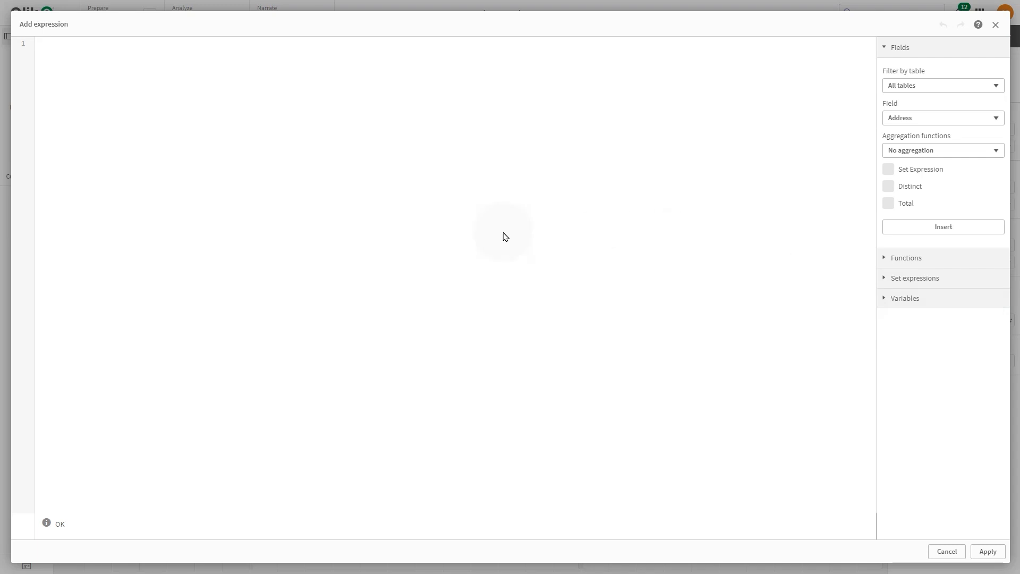
{"action": "type", "text": "=if(Sum(Sales) <100000, 'green', 'red')"}
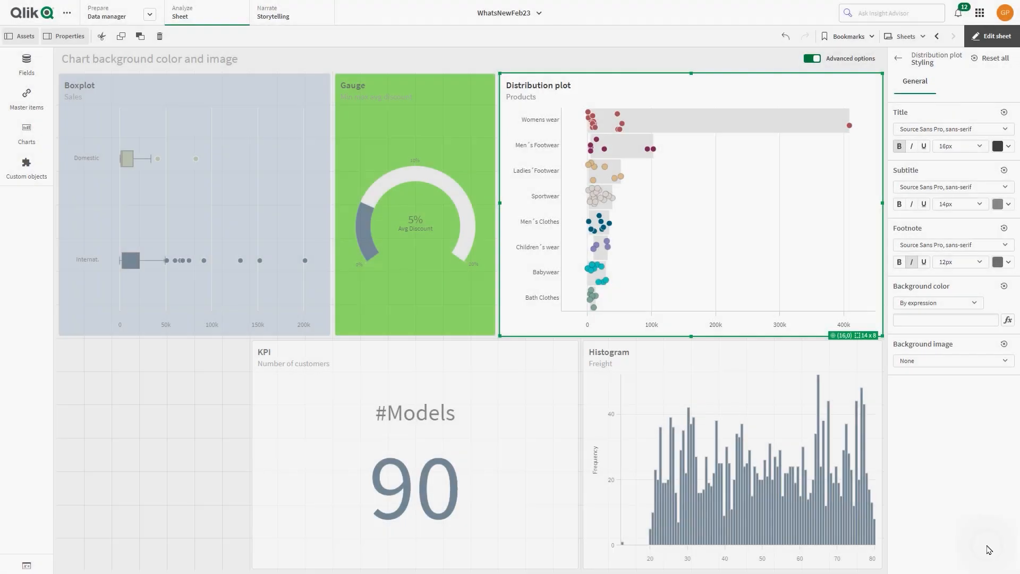
Step: Preview the sheet with the red distribution plot, then return to editing
{"action": "left_click", "coordinate": [994, 36]}
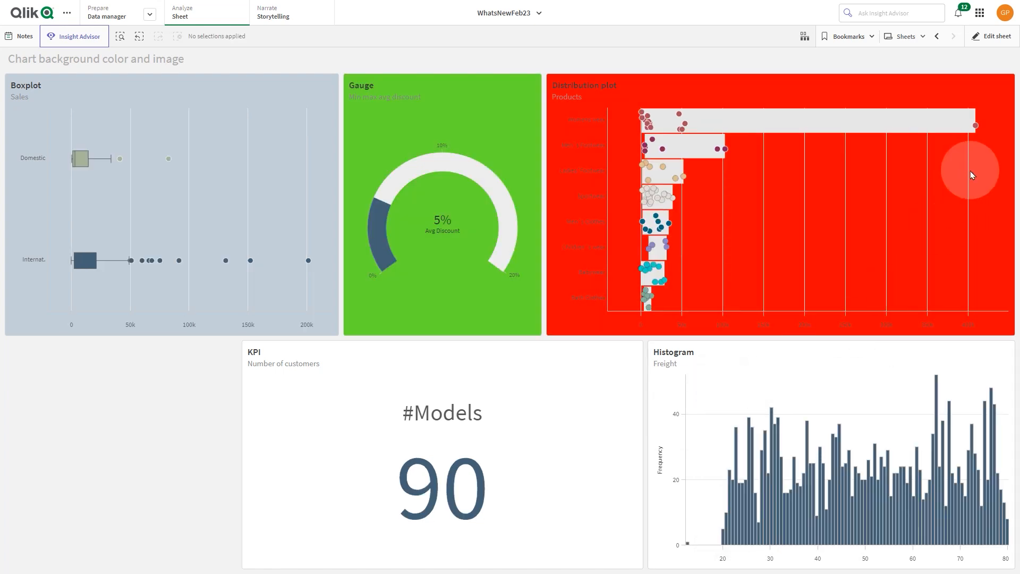
{"action": "left_click", "coordinate": [991, 36]}
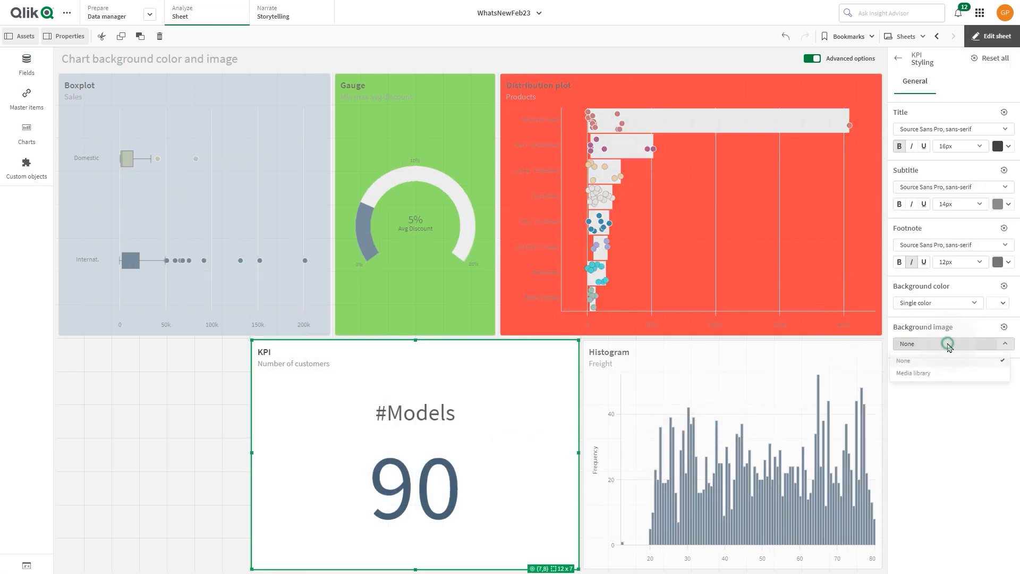
Step: Insert porsche_light(1).jpg from the media library as the KPI's background image
{"action": "left_click", "coordinate": [912, 372]}
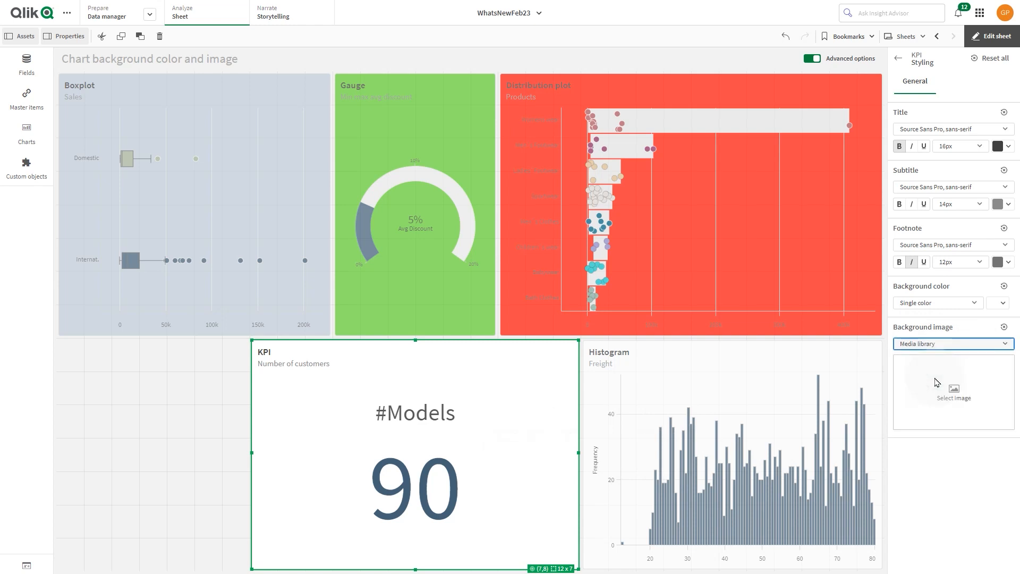
{"action": "left_click", "coordinate": [952, 389]}
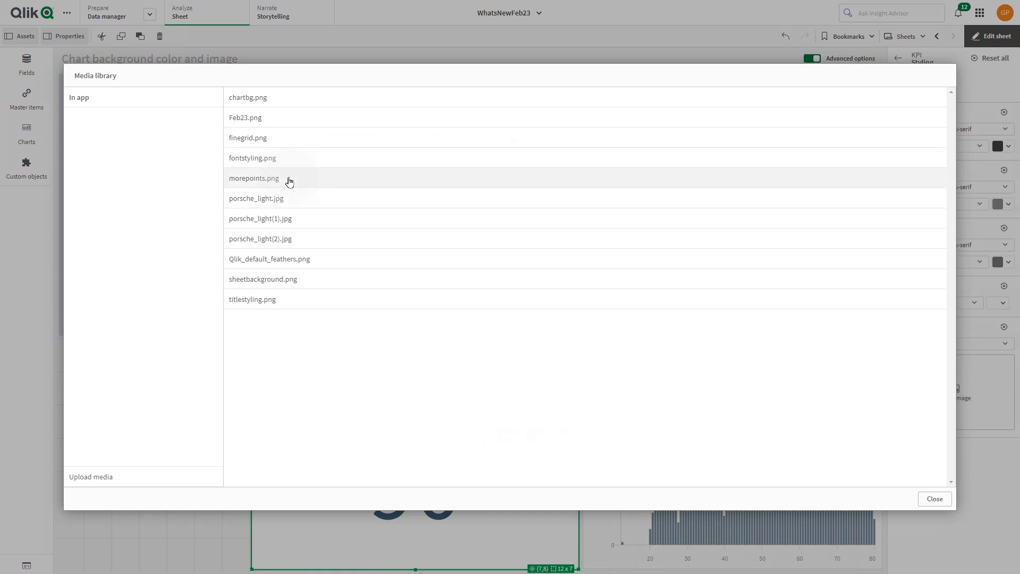
{"action": "left_click", "coordinate": [260, 217]}
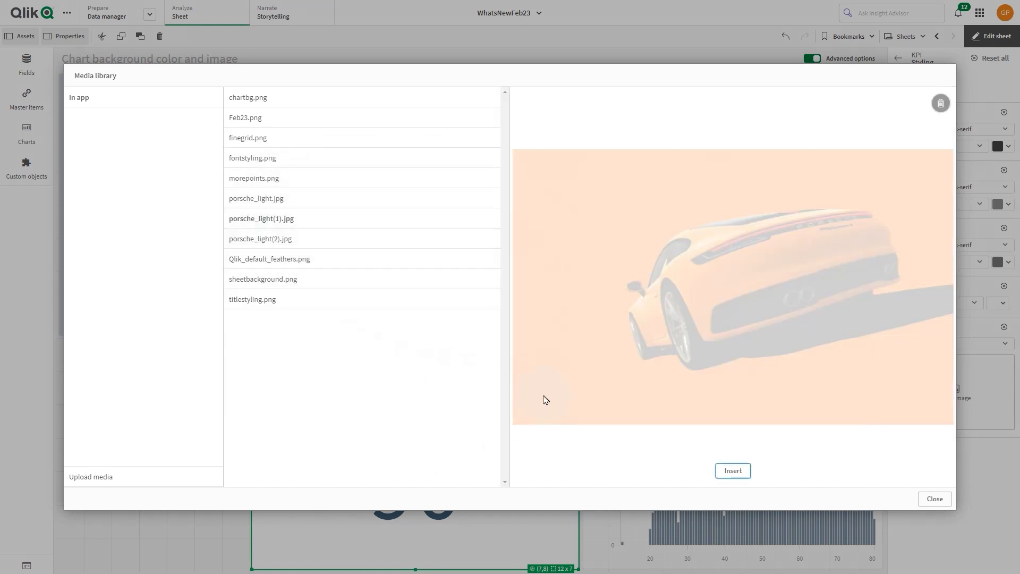
{"action": "left_click", "coordinate": [732, 471]}
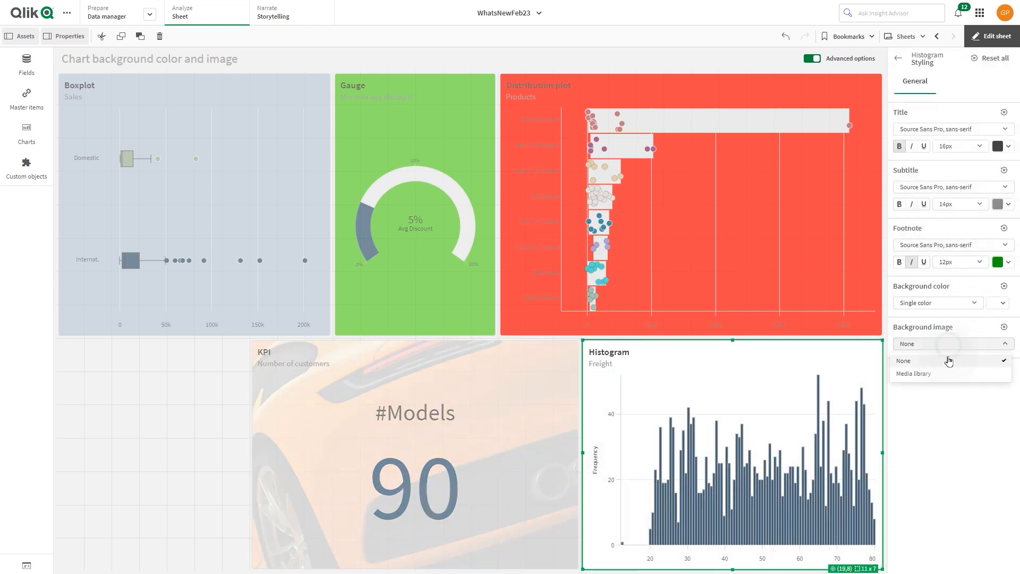
Step: Insert porsche_light(2).jpg from the media library as the histogram's background image
{"action": "left_click", "coordinate": [913, 373]}
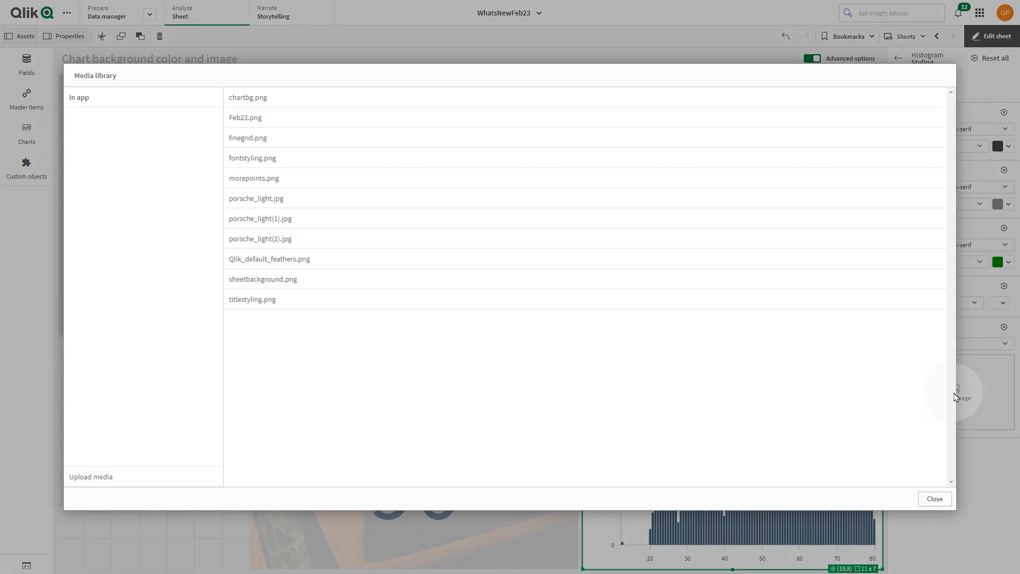
{"action": "left_click", "coordinate": [260, 238]}
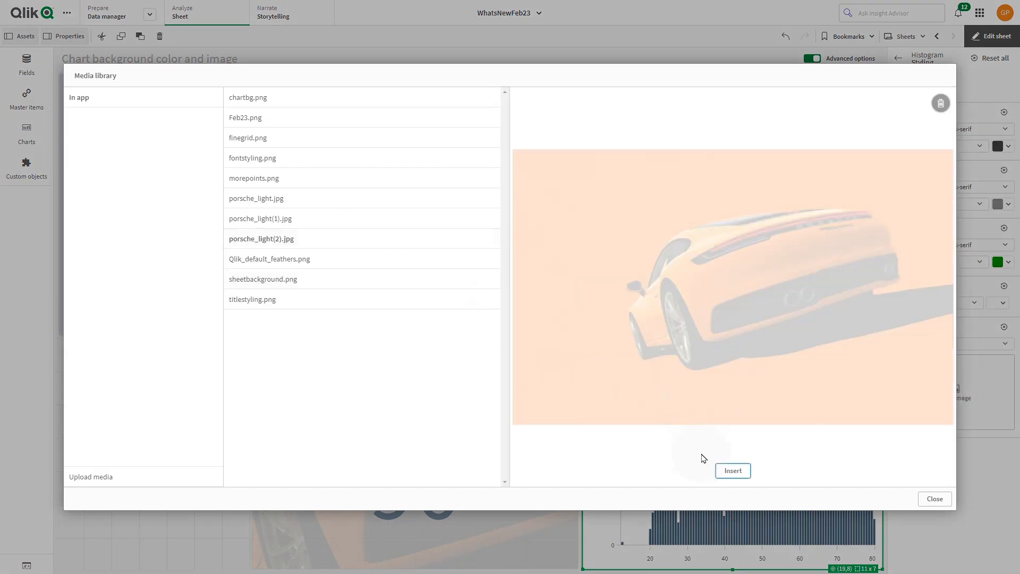
{"action": "left_click", "coordinate": [933, 499]}
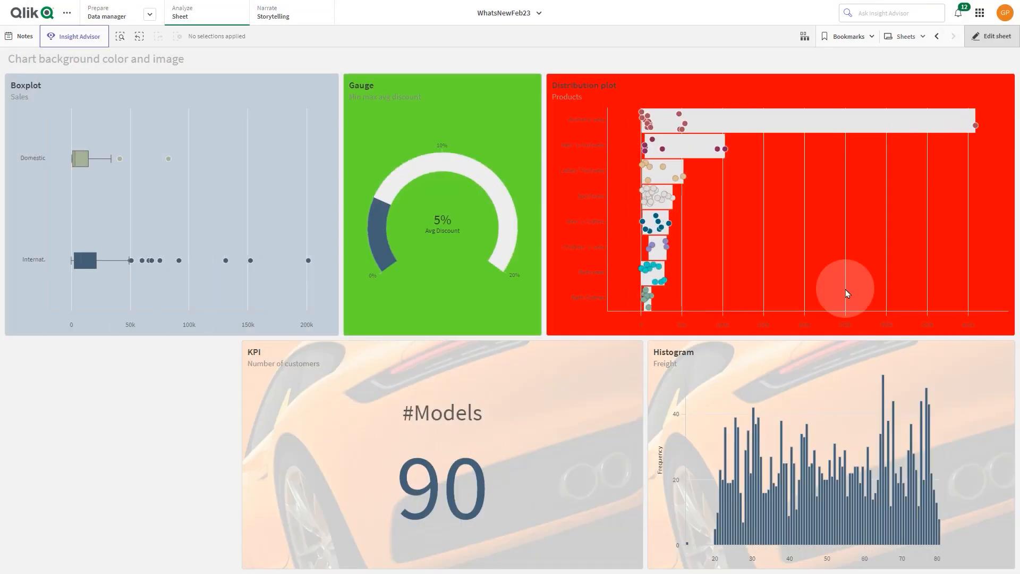